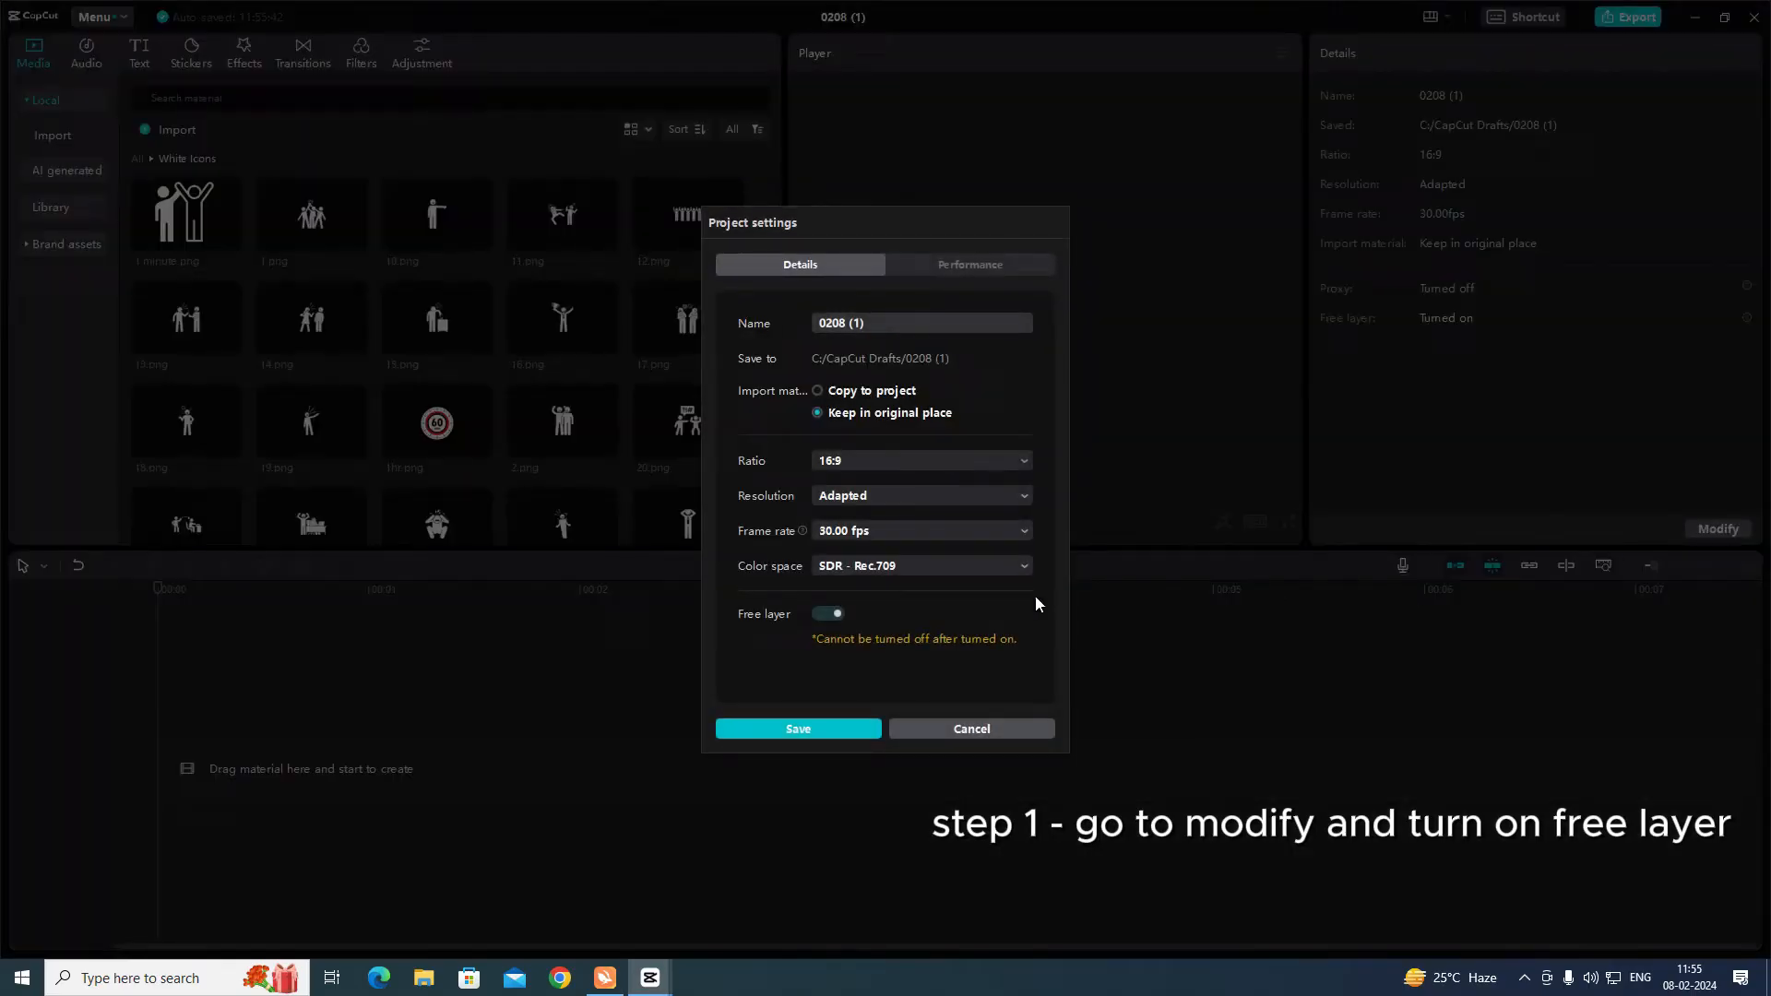
# Save the project settings with Free layer switched on.
pyautogui.click(796, 729)
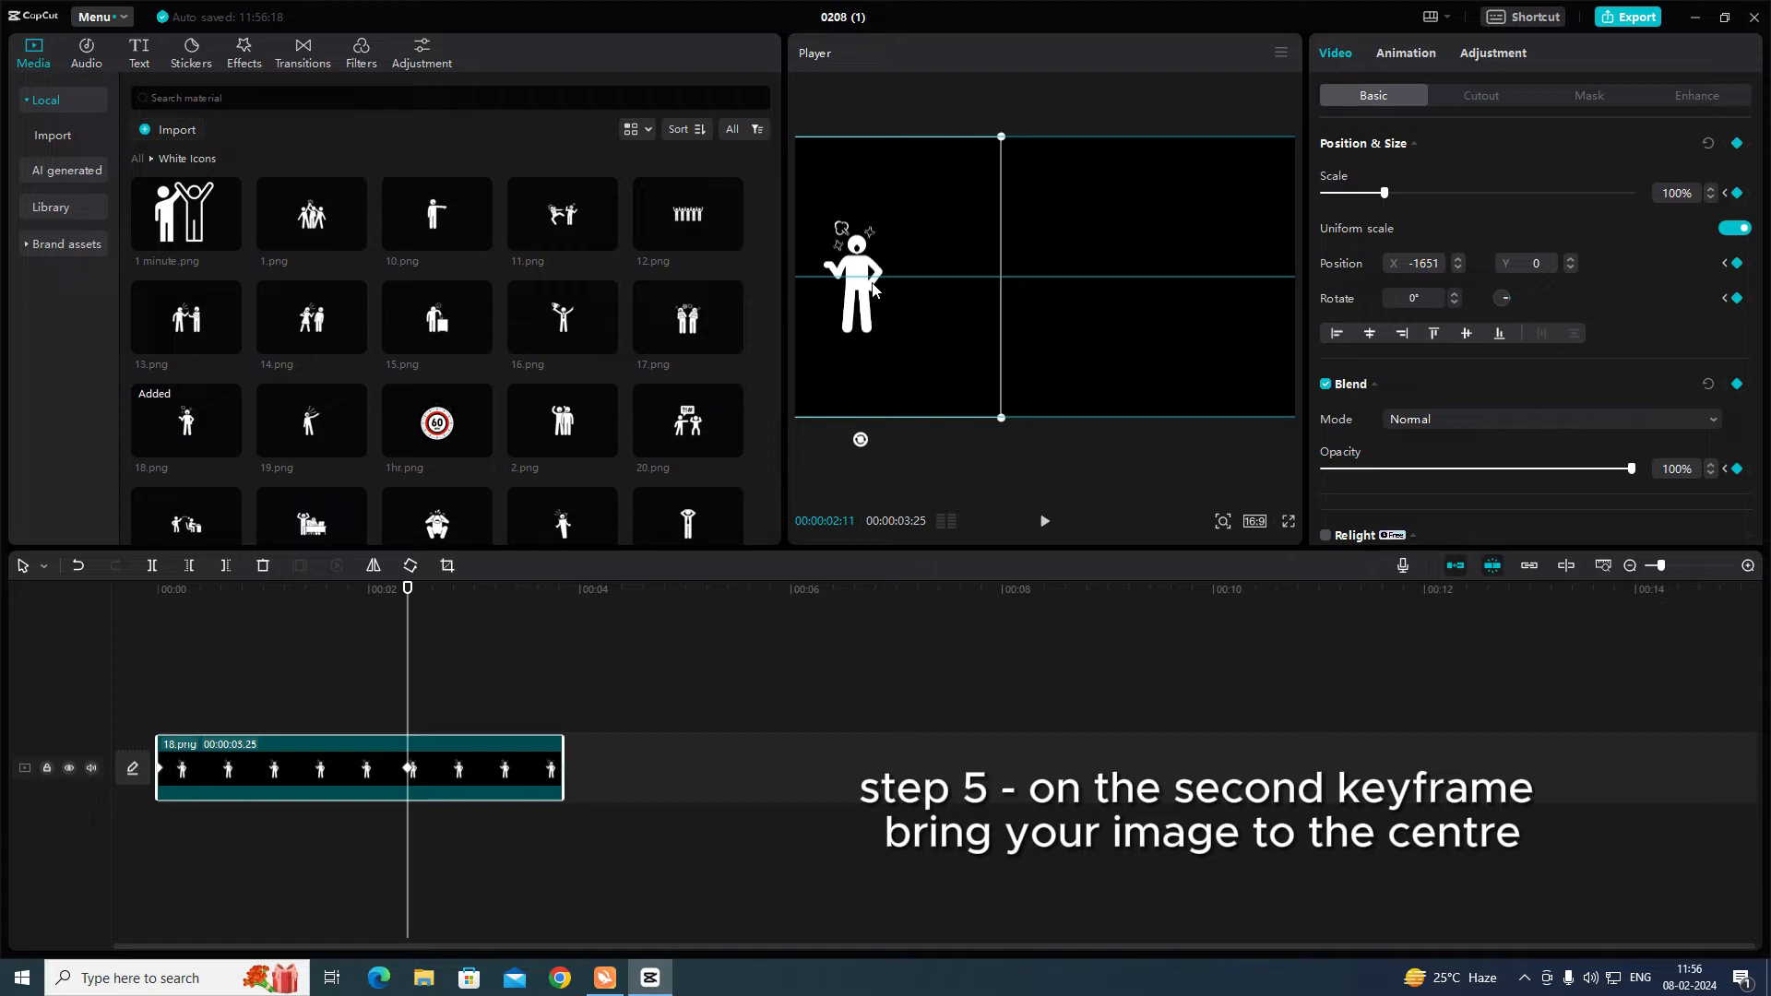
# Move the image to the frame centre (Position 0,0) on the second keyframe.
pyautogui.moveTo(856, 277); pyautogui.dragTo(1044, 276)
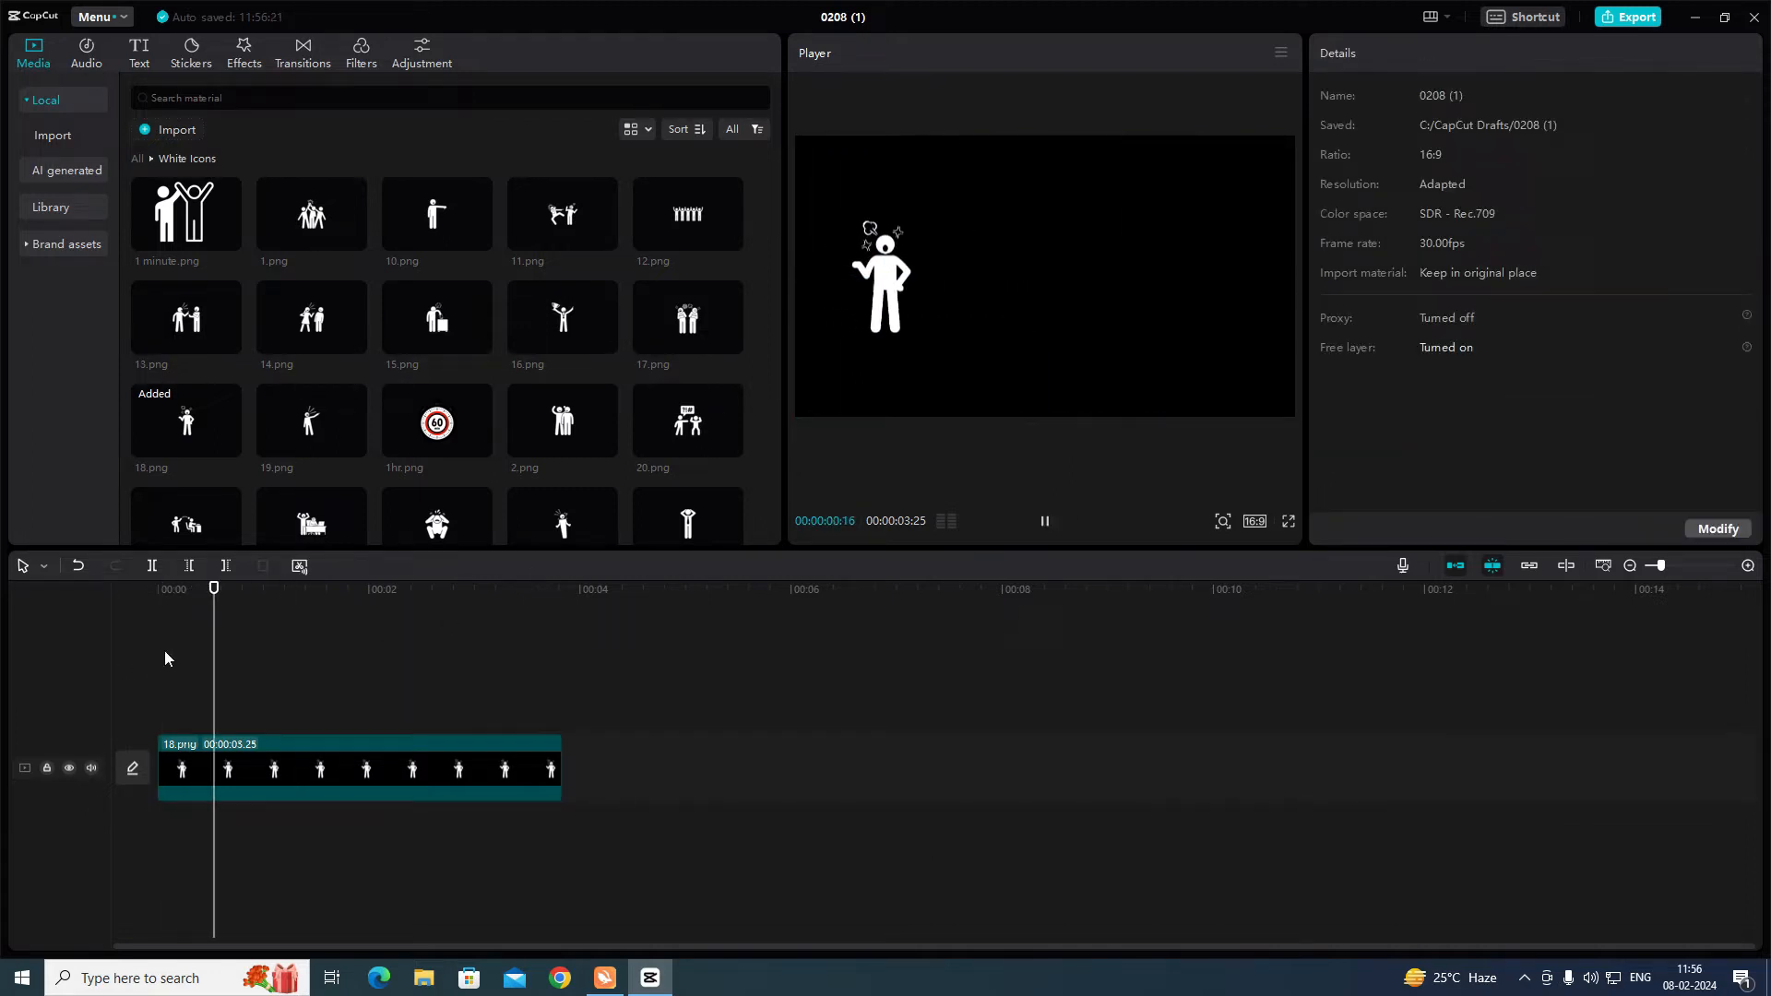
# Show and adjust the stick-figure clip's keyframe animation, then duplicate the clip onto the track above.
pyautogui.rightClick(225, 769)
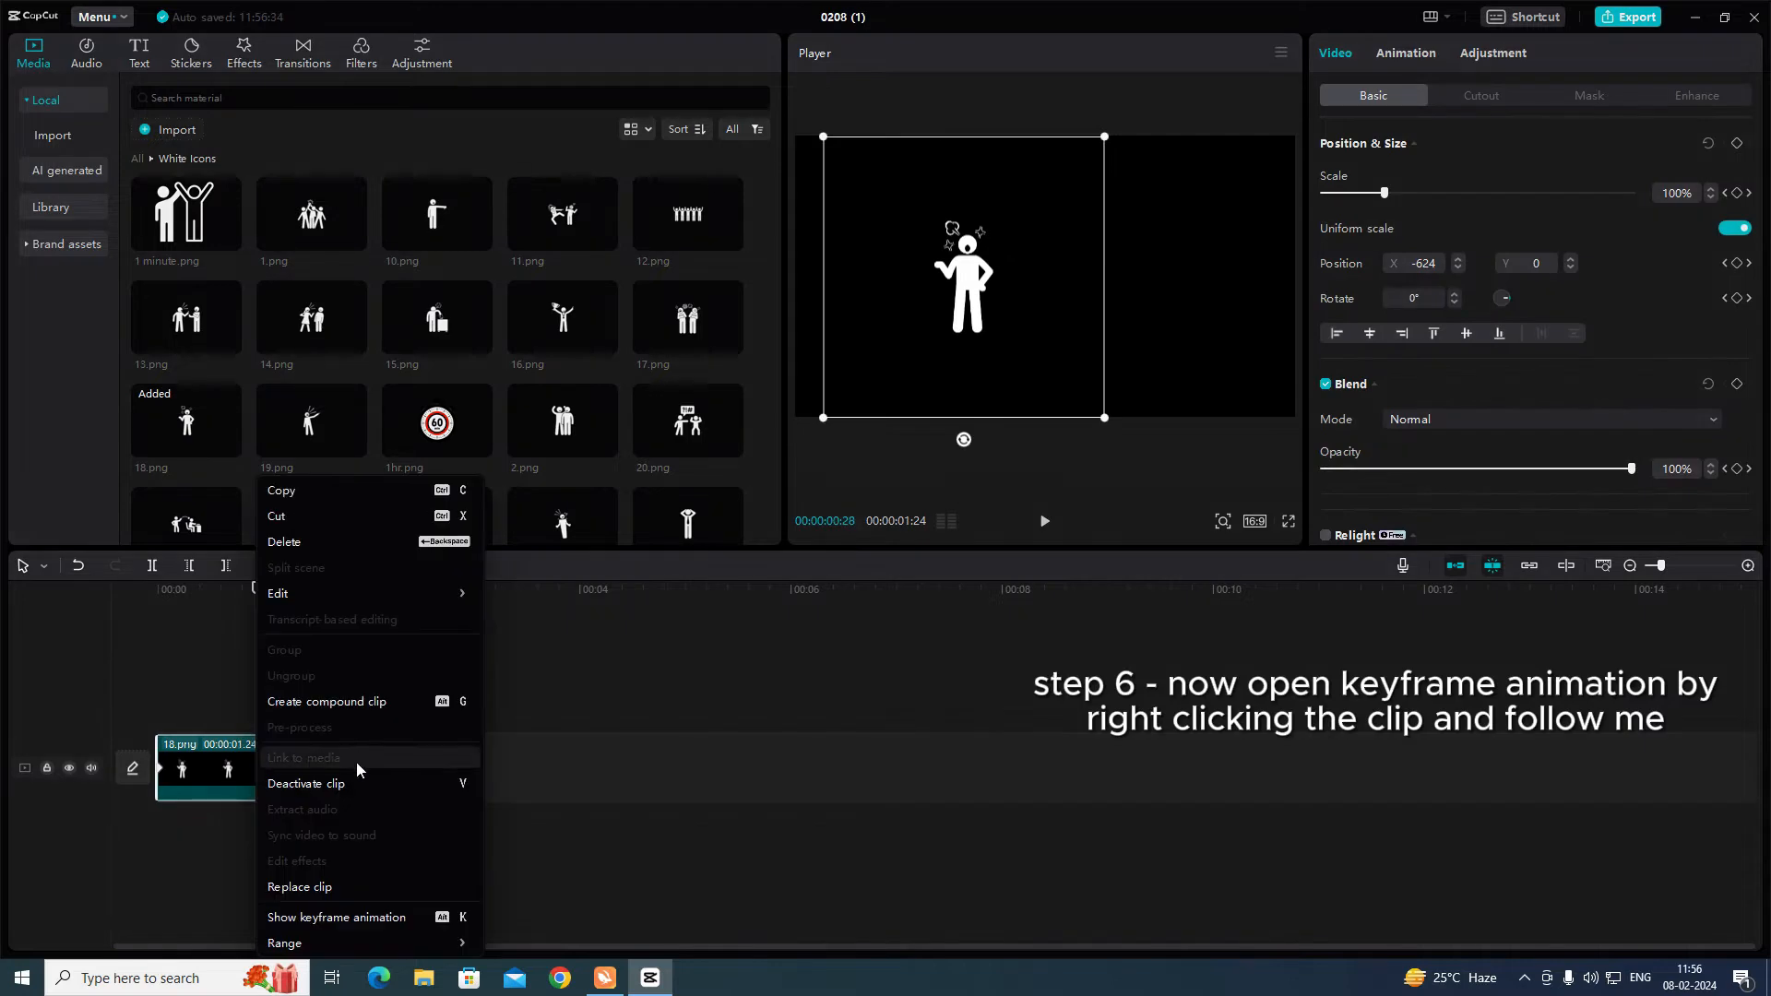
pyautogui.click(336, 917)
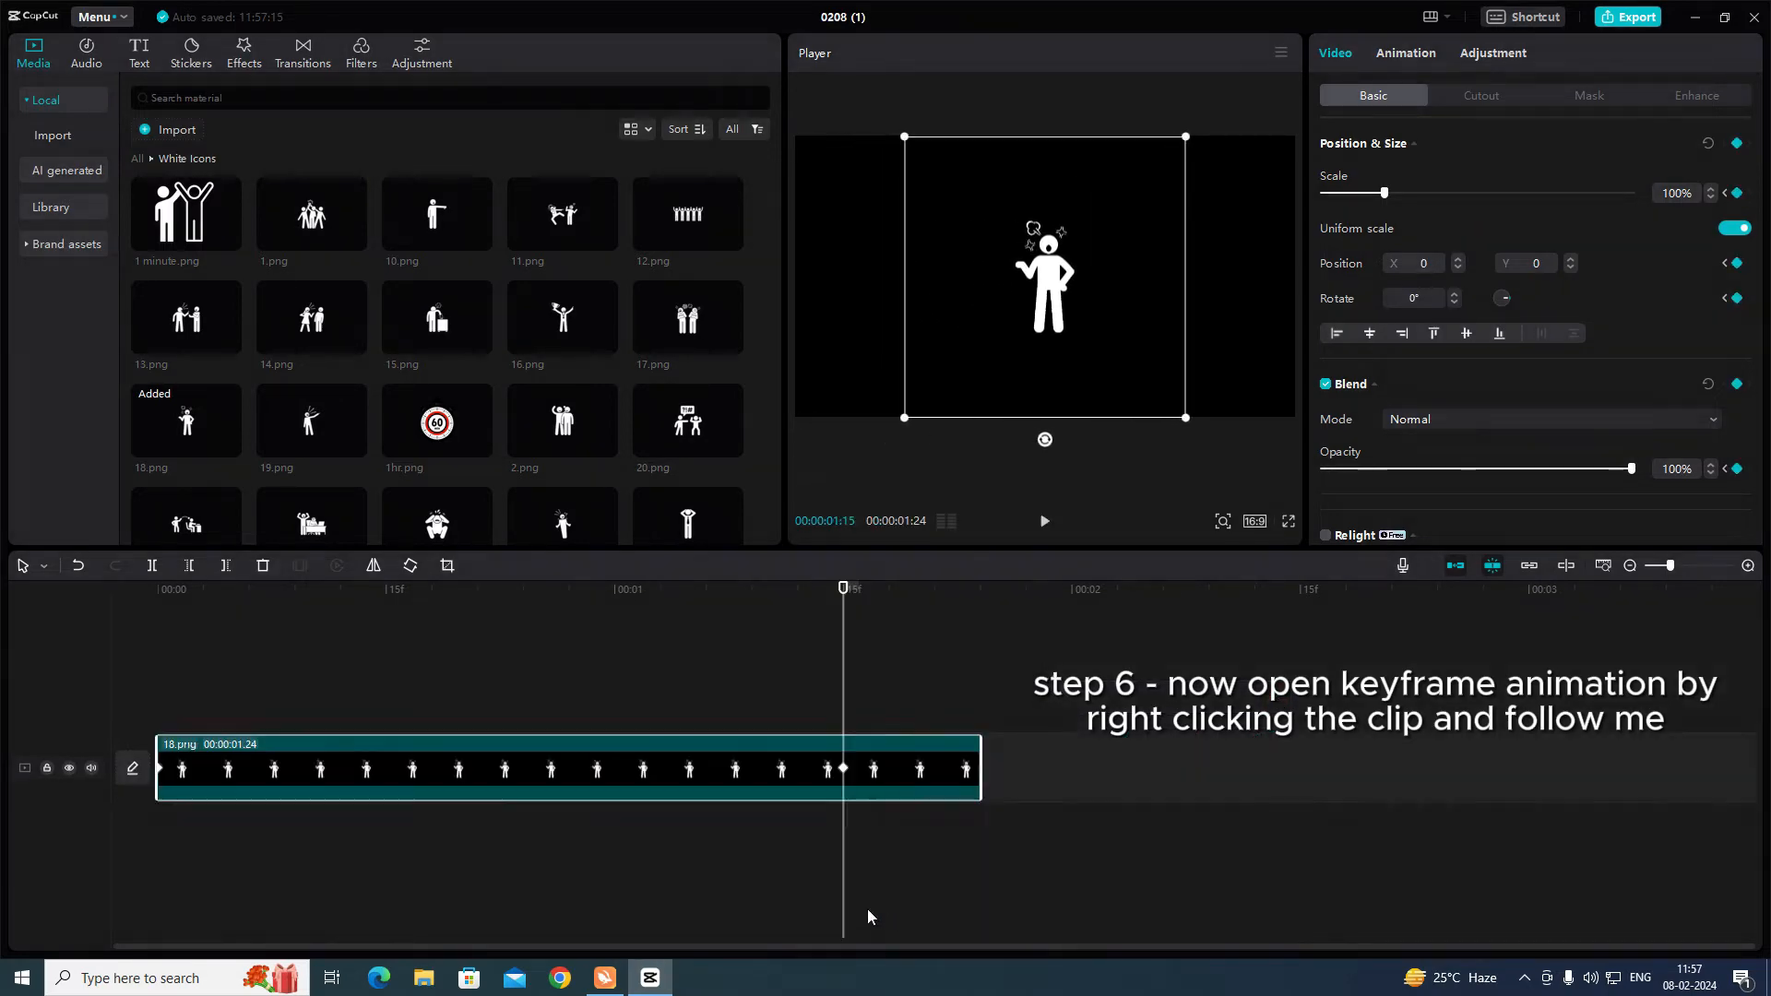
pyautogui.click(1042, 520)
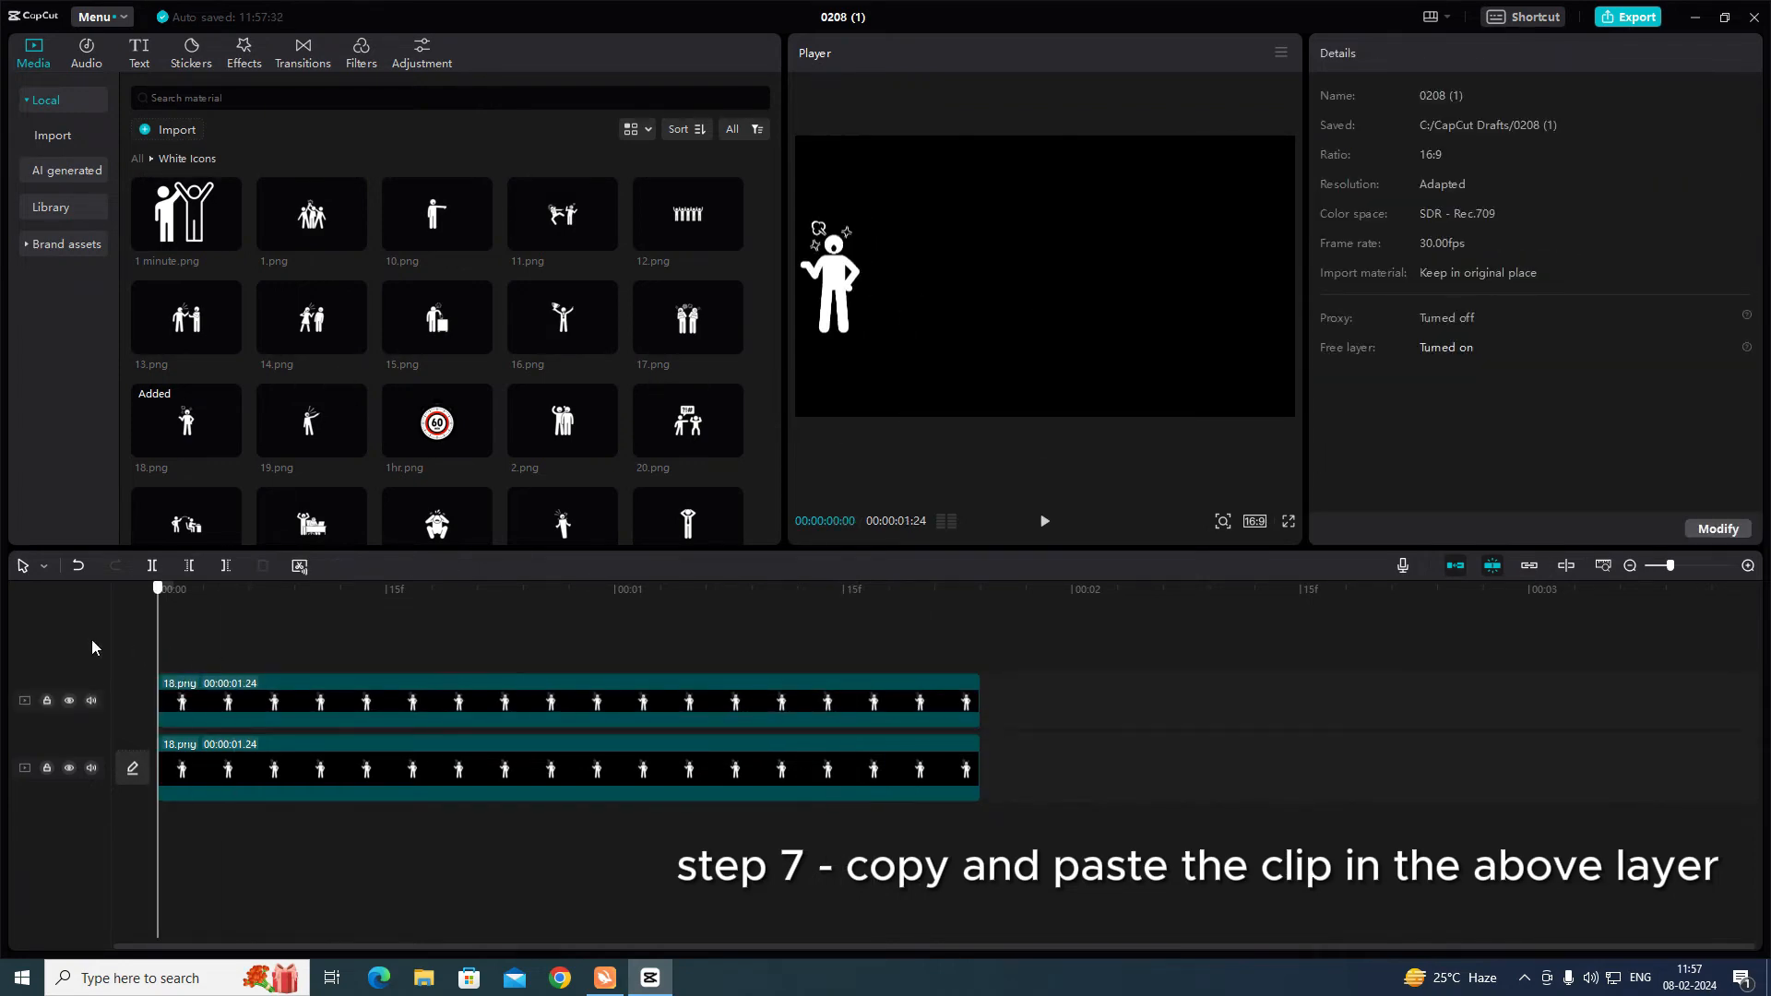
pyautogui.click(243, 52)
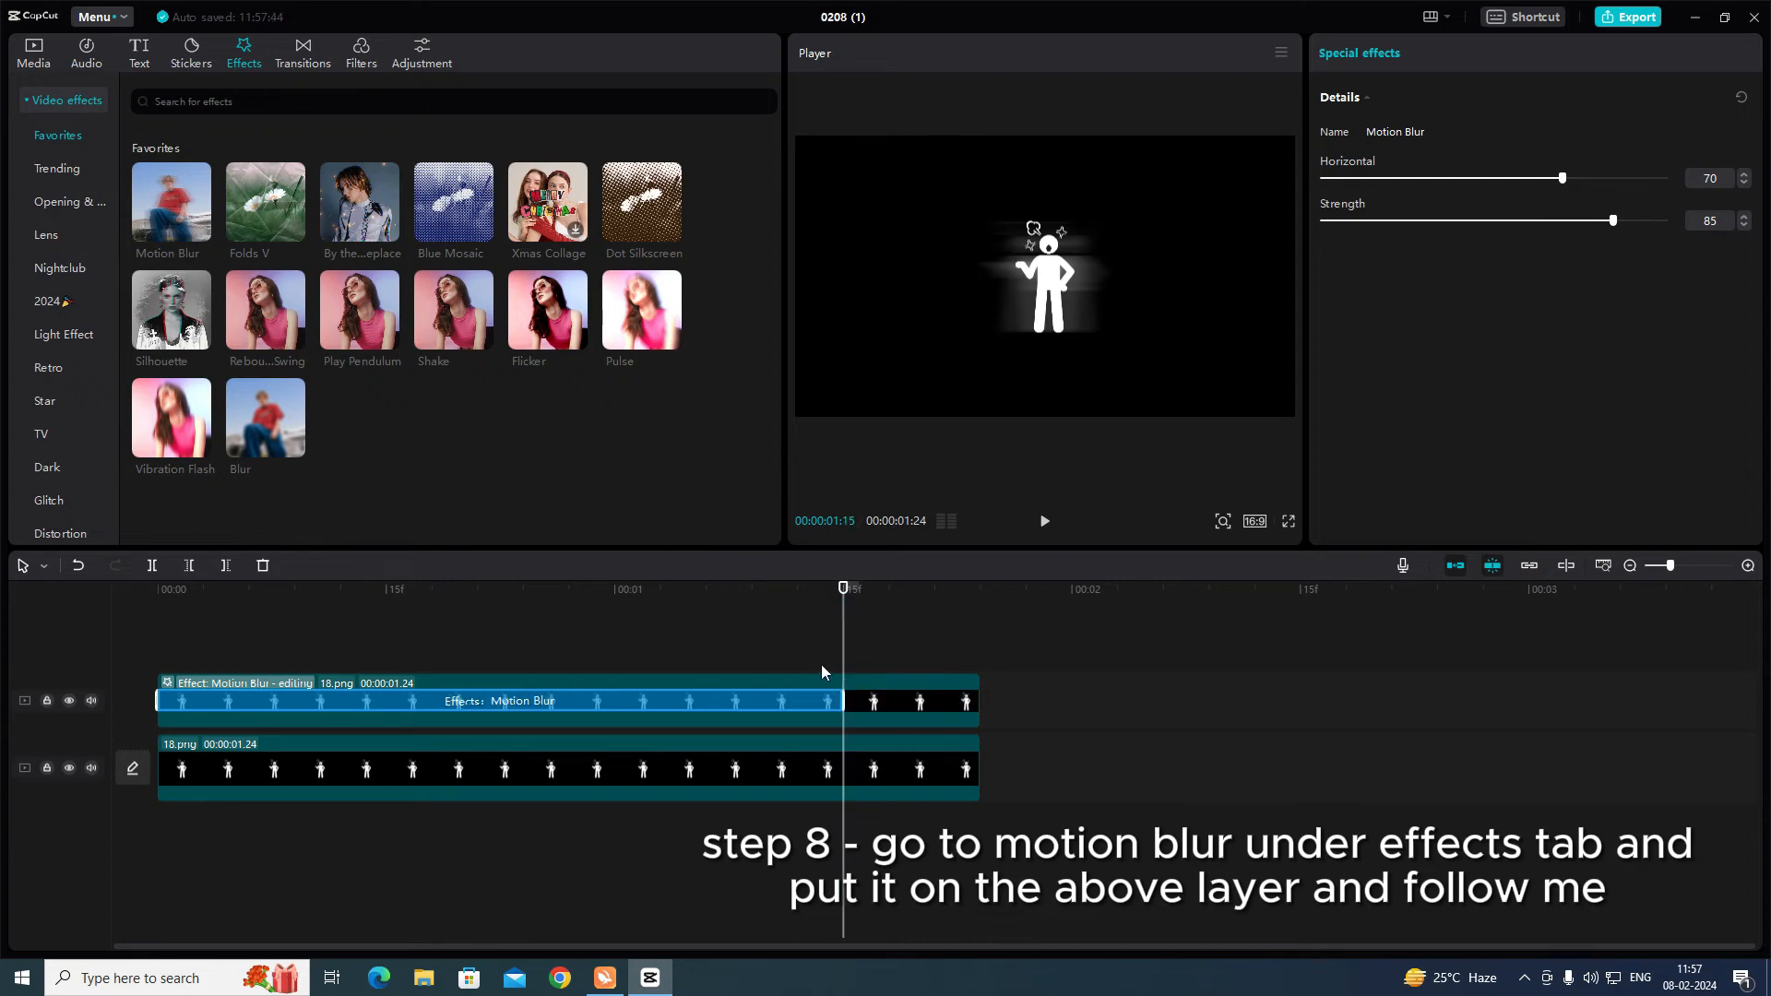
# Lower Motion Blur to Horizontal 58 and Strength 42 and preview the blurred slide-in.
pyautogui.moveTo(1613, 220); pyautogui.dragTo(1454, 219)
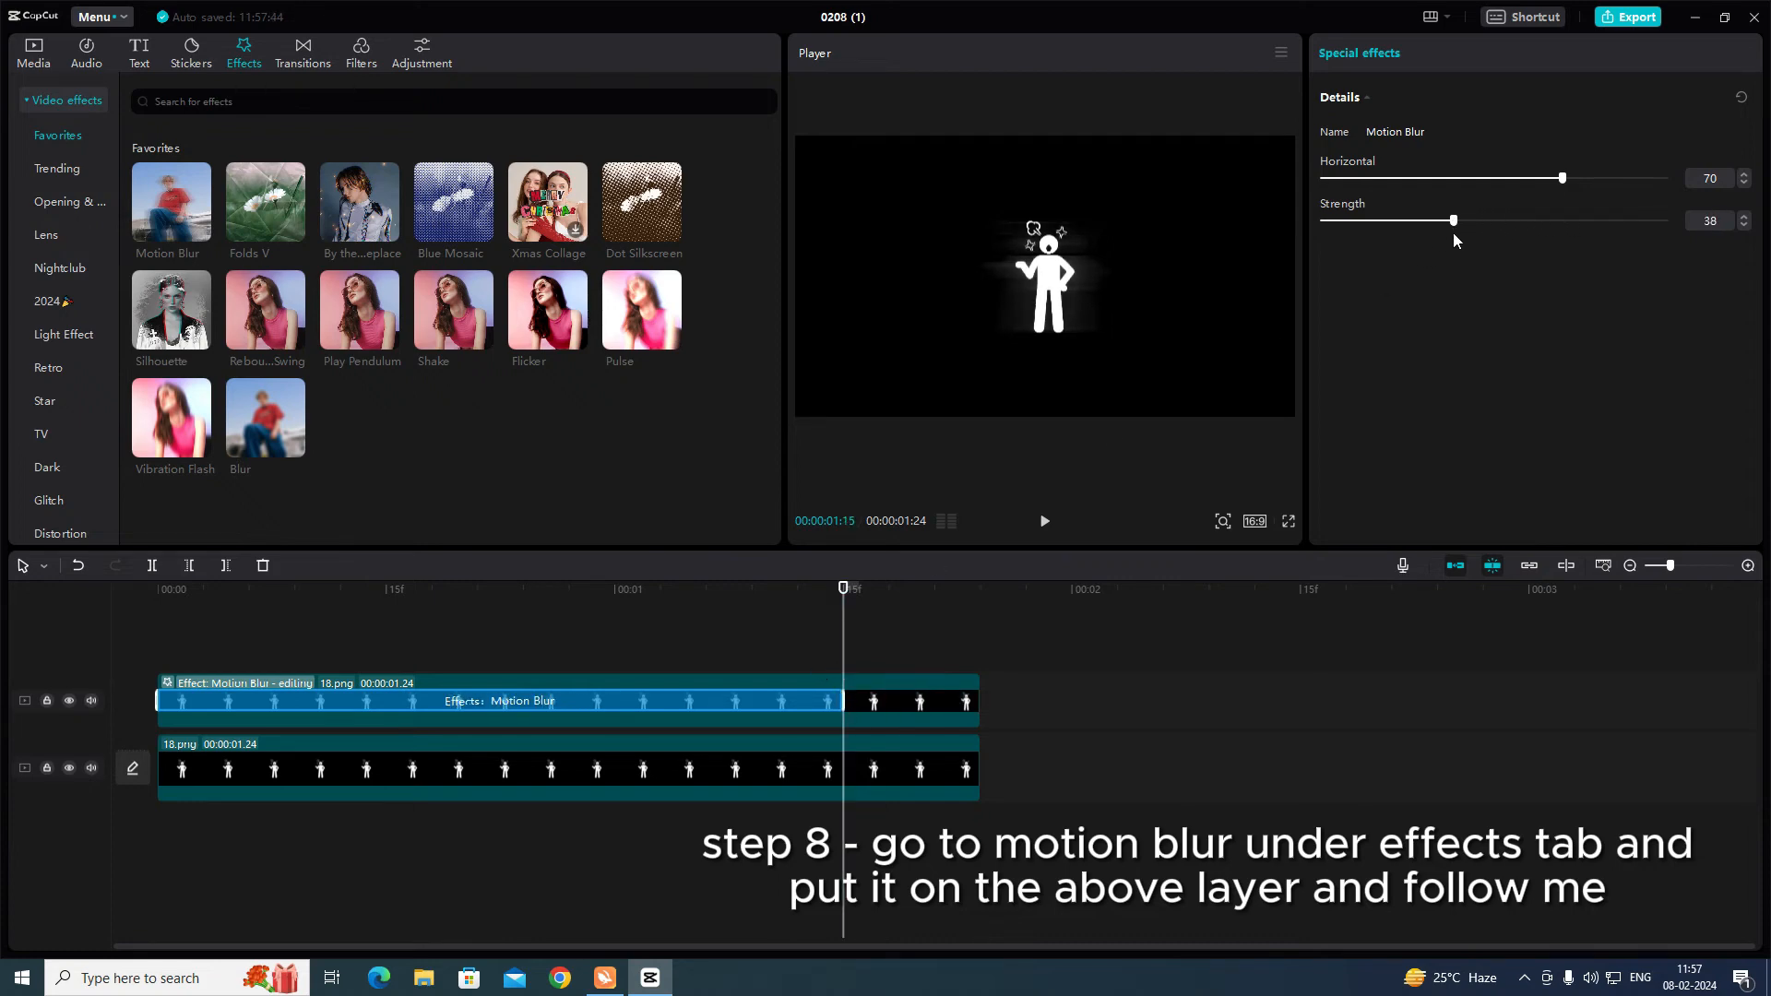
pyautogui.moveTo(1562, 177); pyautogui.dragTo(1459, 177)
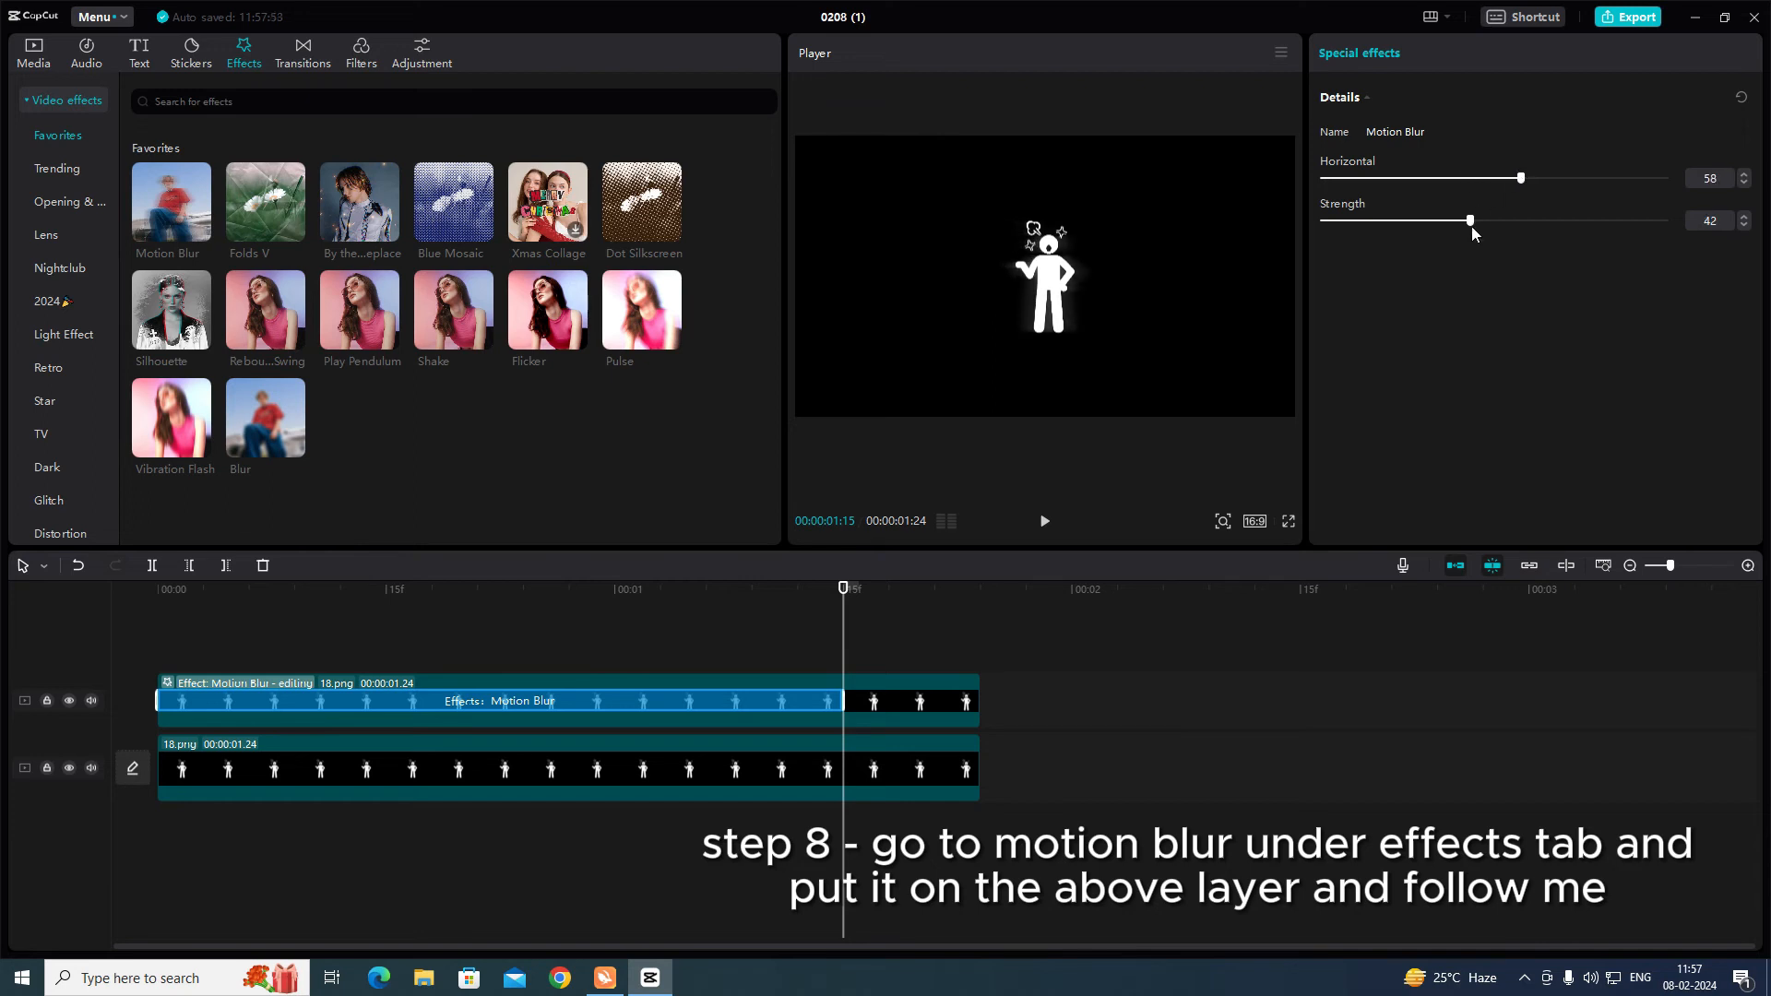
pyautogui.click(1040, 520)
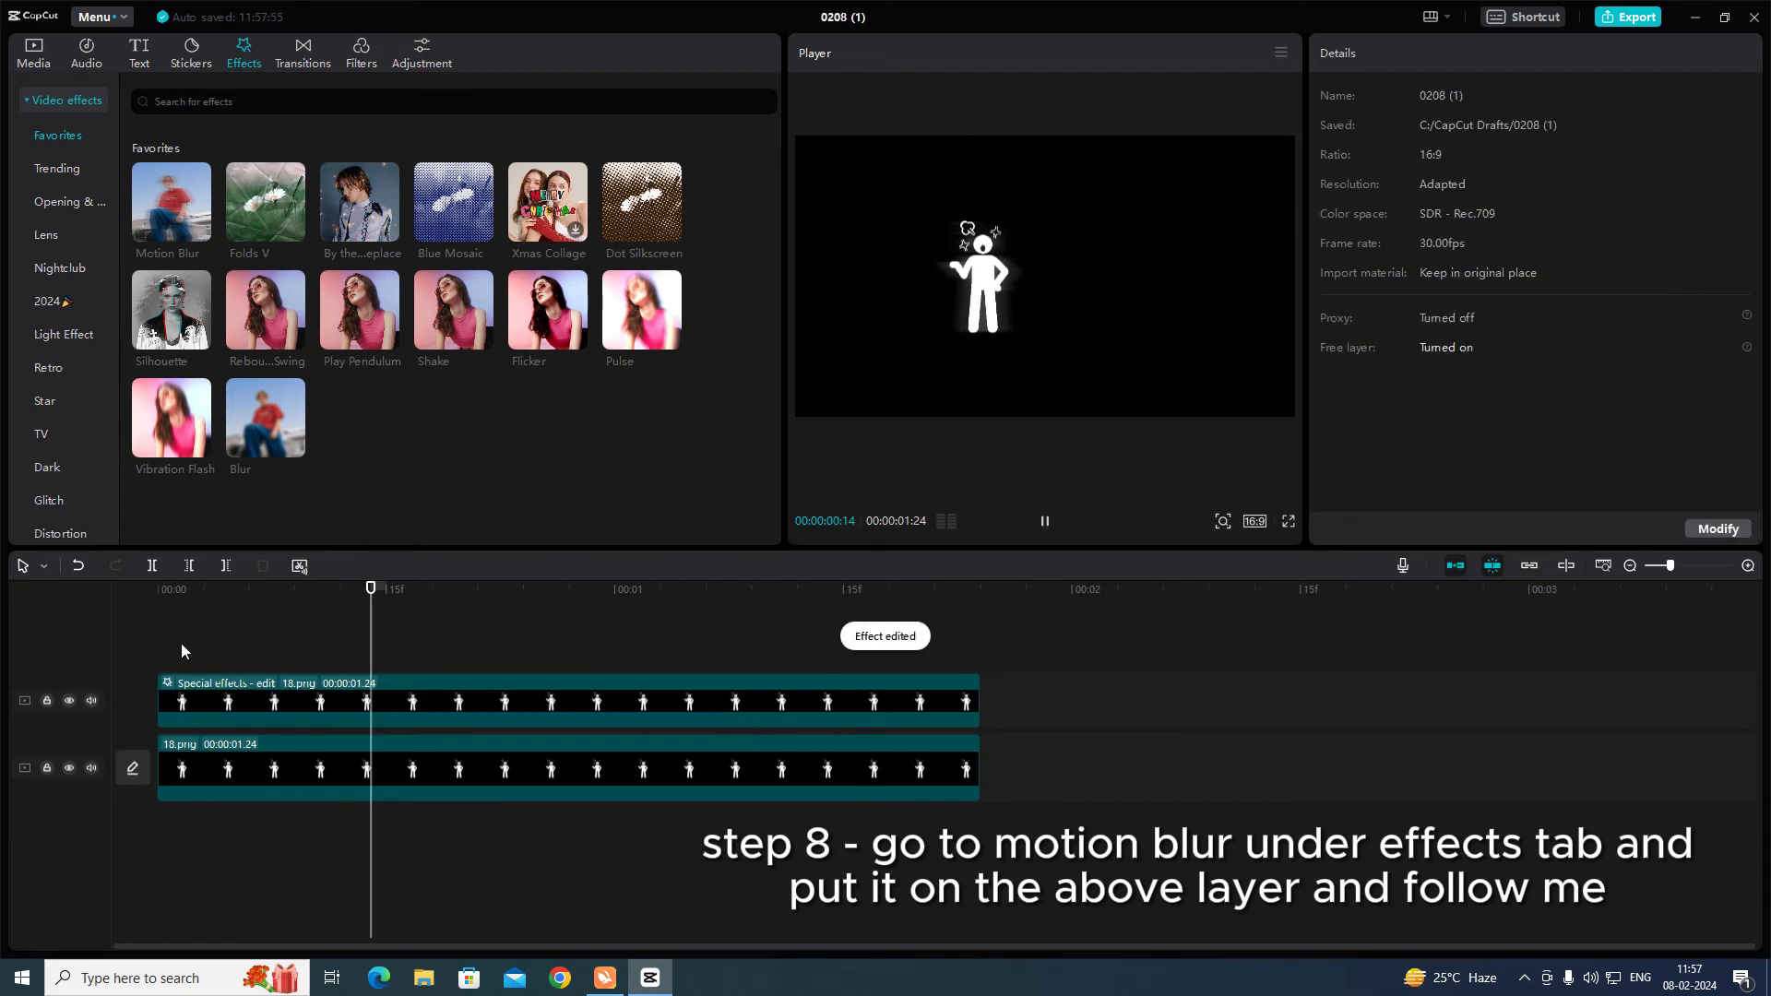